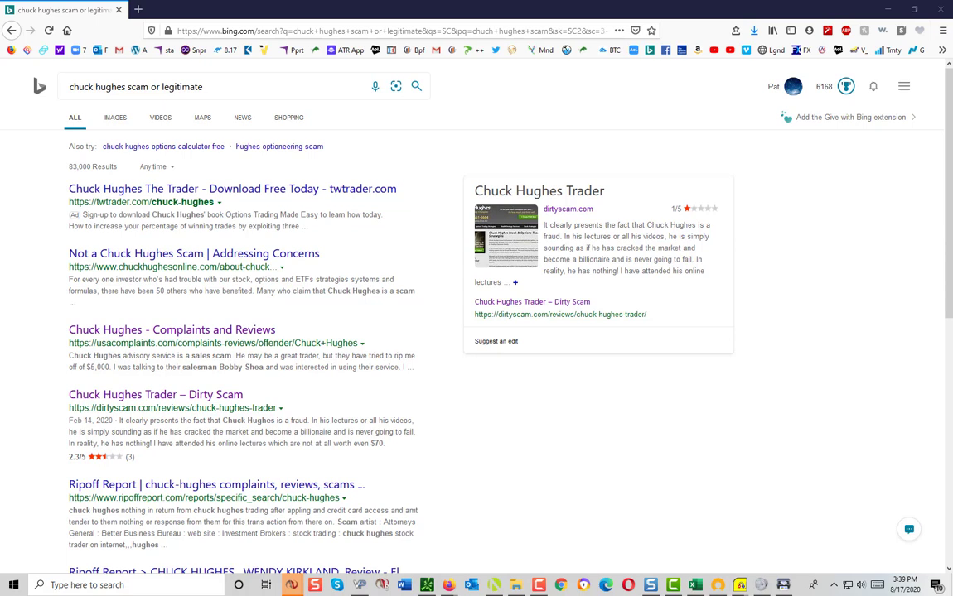
pyautogui.moveTo(265, 199)
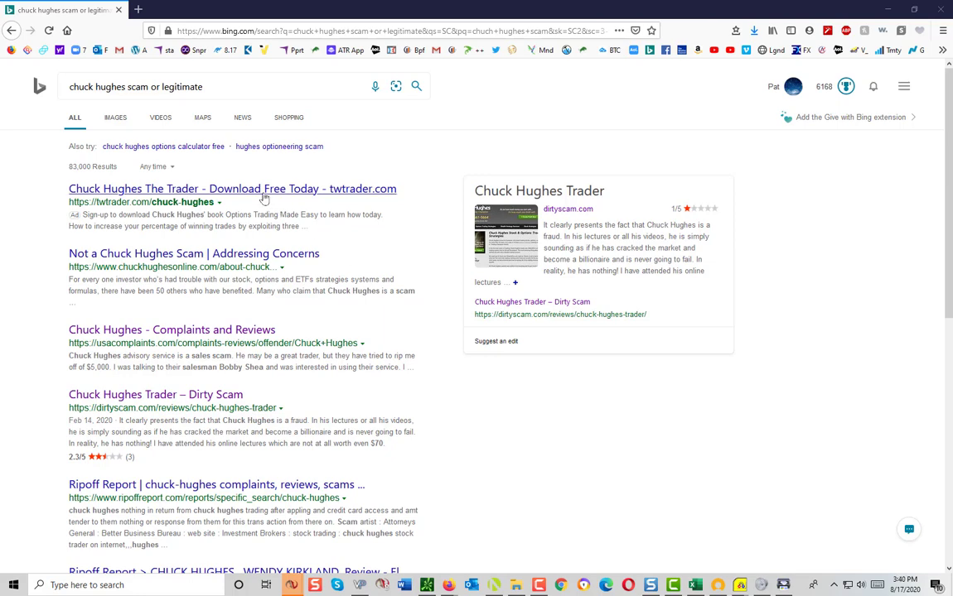
# Step: View the 'Not a Chuck Hughes Scam' result briefly and return to Bing's results
pyautogui.click(232, 189)
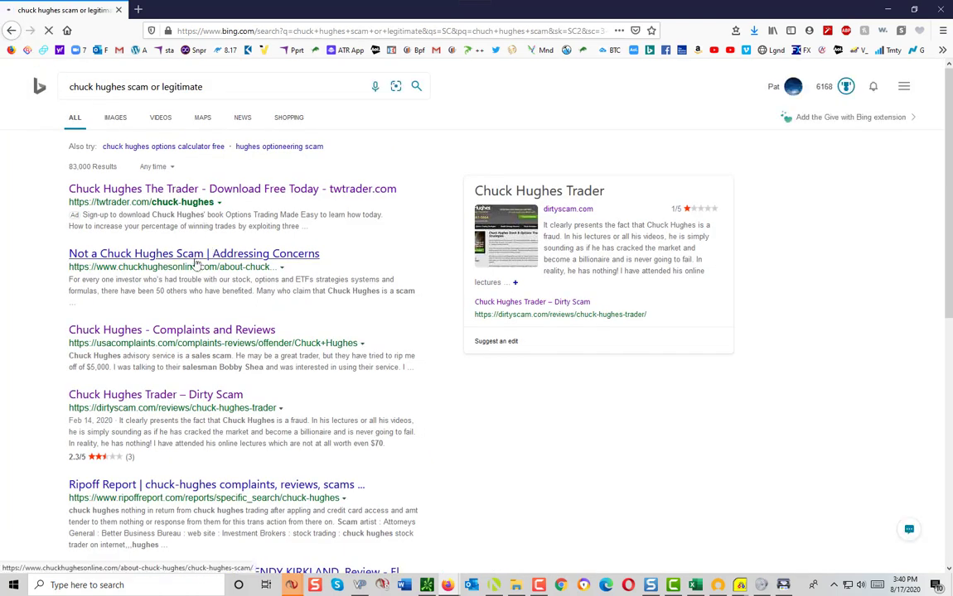
pyautogui.click(194, 254)
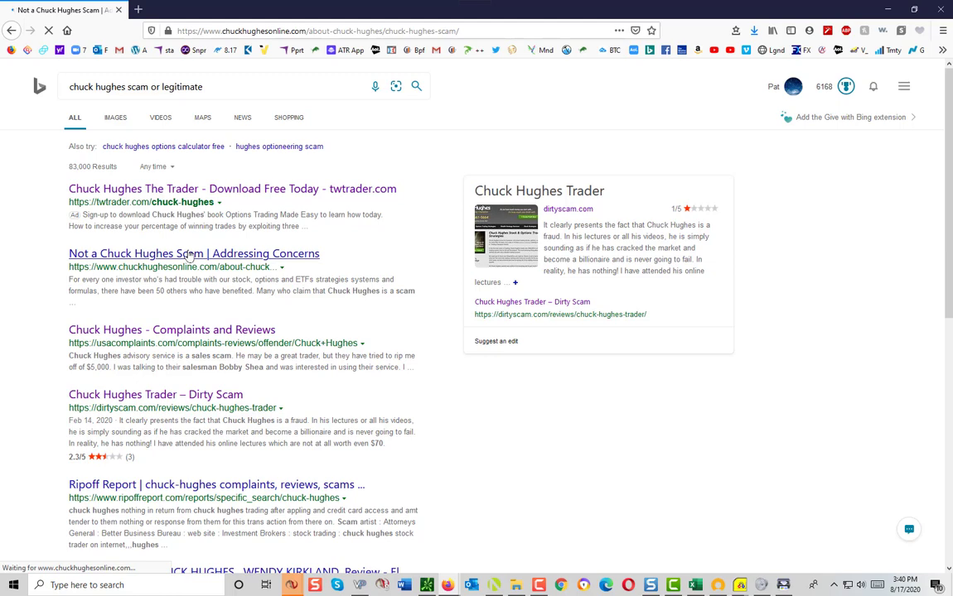
pyautogui.click(193, 253)
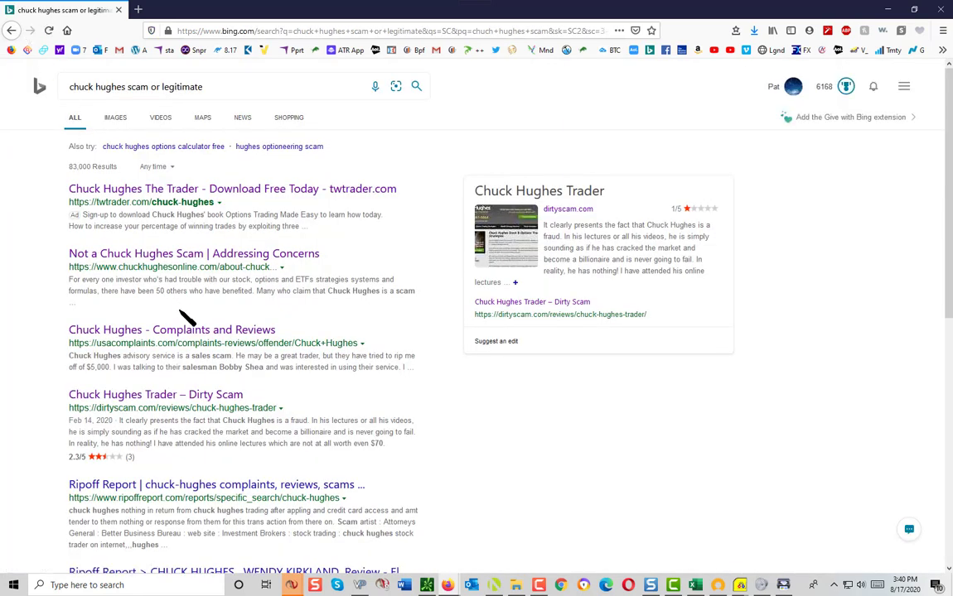
# Step: Read the Chuck Hughes complaints on USAComplaints.com, then return to the results
pyautogui.click(172, 329)
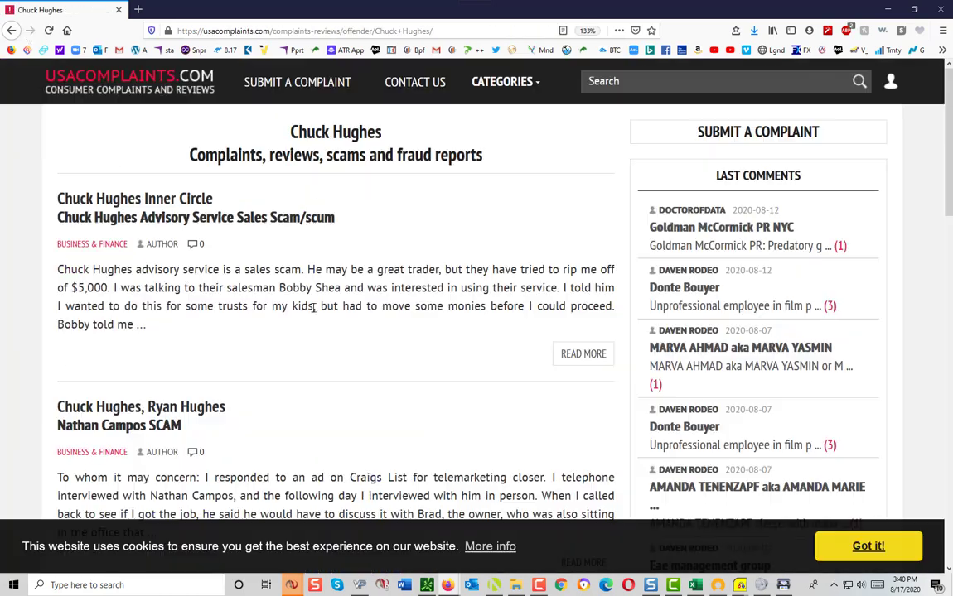
pyautogui.scroll(-3)
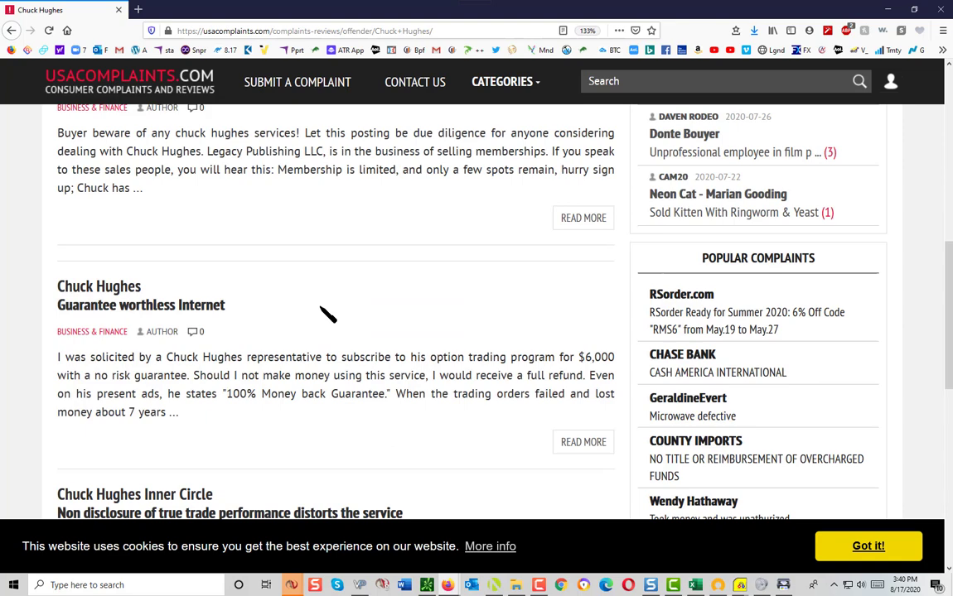
pyautogui.scroll(-3)
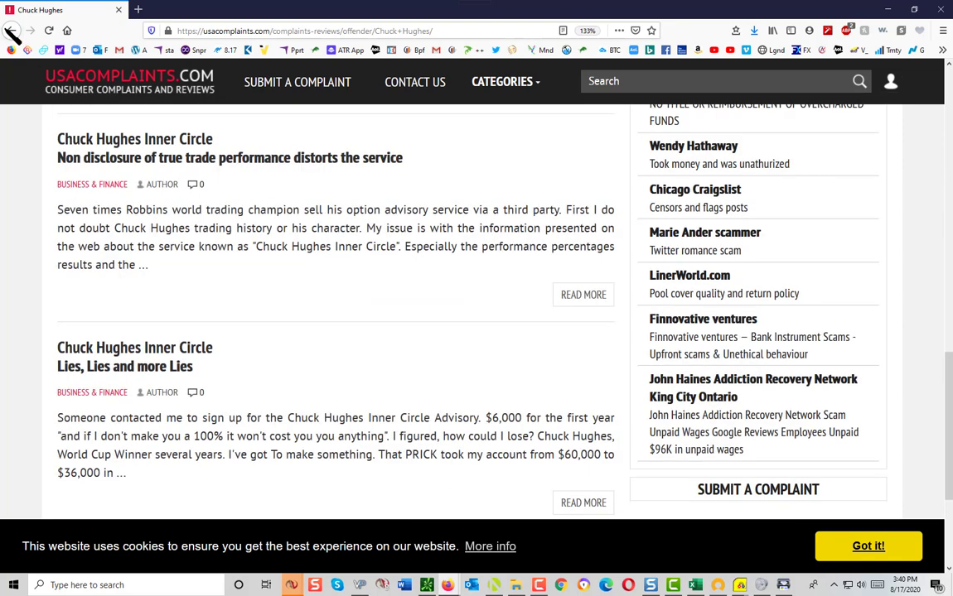
pyautogui.click(11, 29)
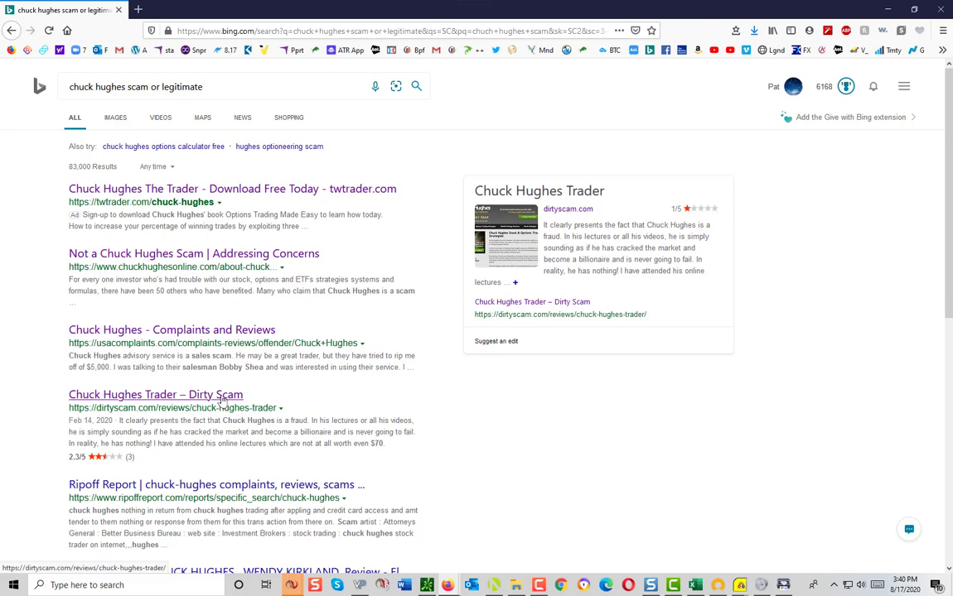
# Step: Read DirtyScam's Chuck Hughes Trader report down through the reviews to the FAQ items
pyautogui.click(156, 395)
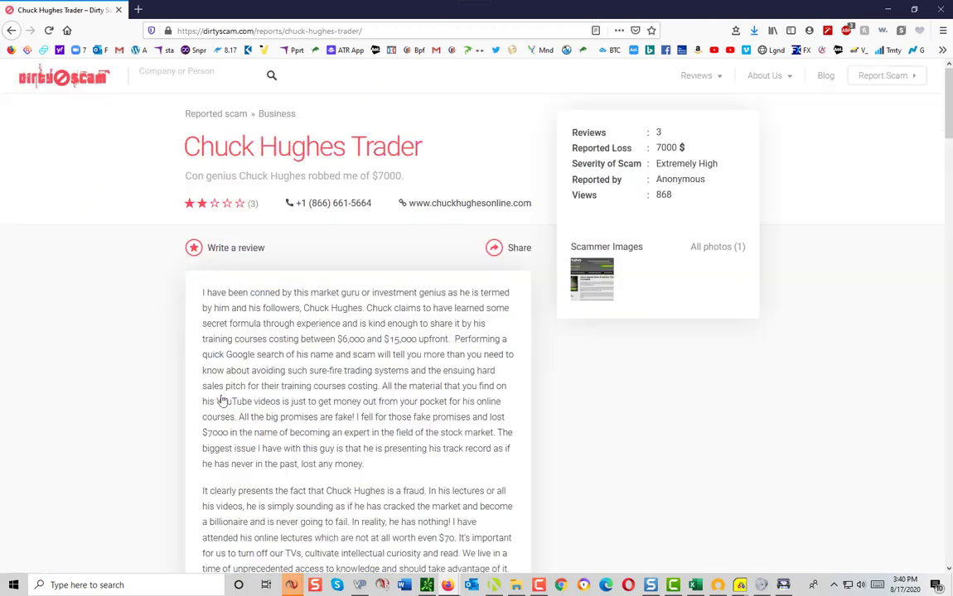
pyautogui.moveTo(129, 340)
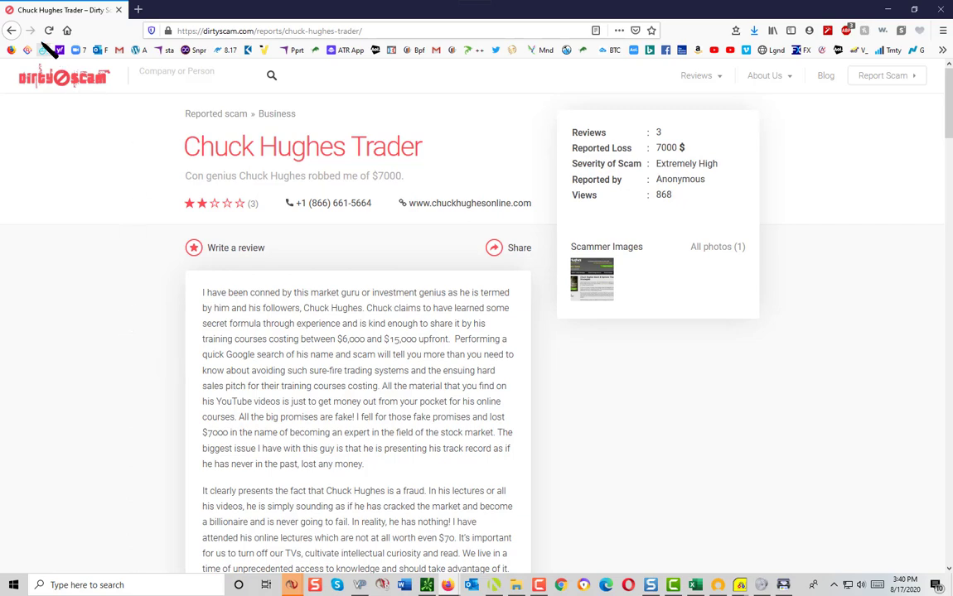
pyautogui.scroll(-3)
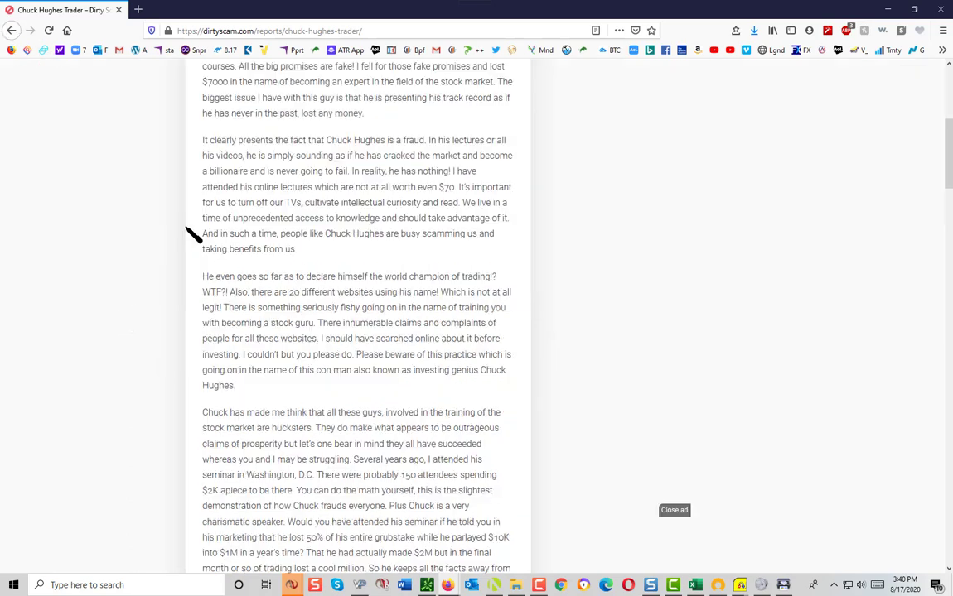
pyautogui.scroll(-3)
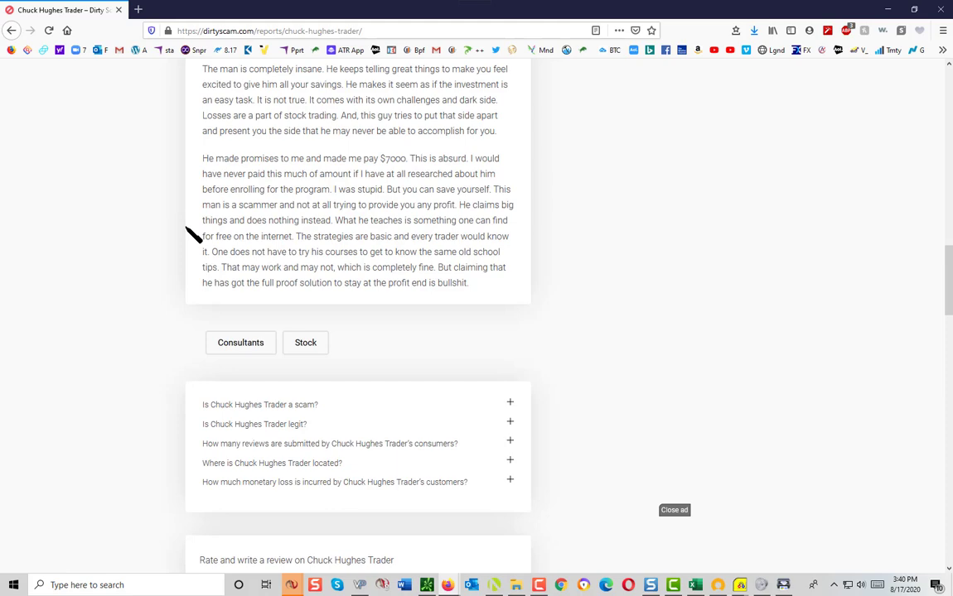
# Step: Return to Bing's results and open the Ripoff Report Chuck Hughes, Wendy Kirkland complaint
pyautogui.click(11, 30)
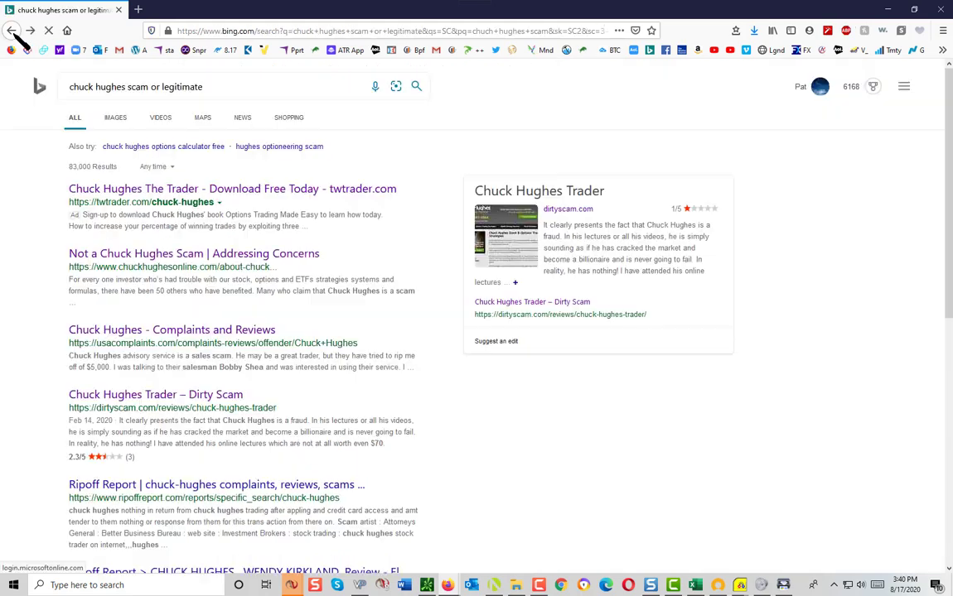
pyautogui.scroll(-3)
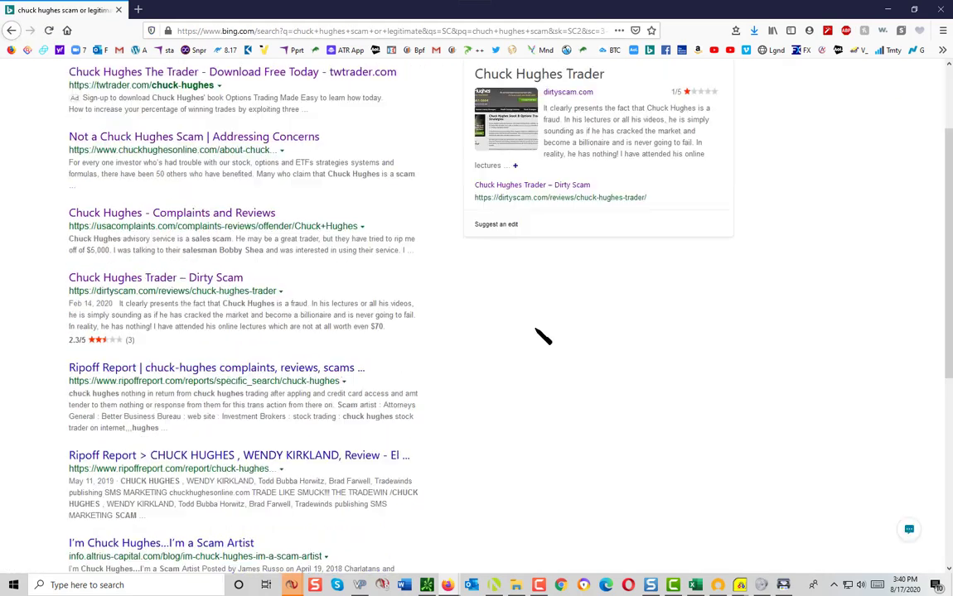
pyautogui.click(239, 454)
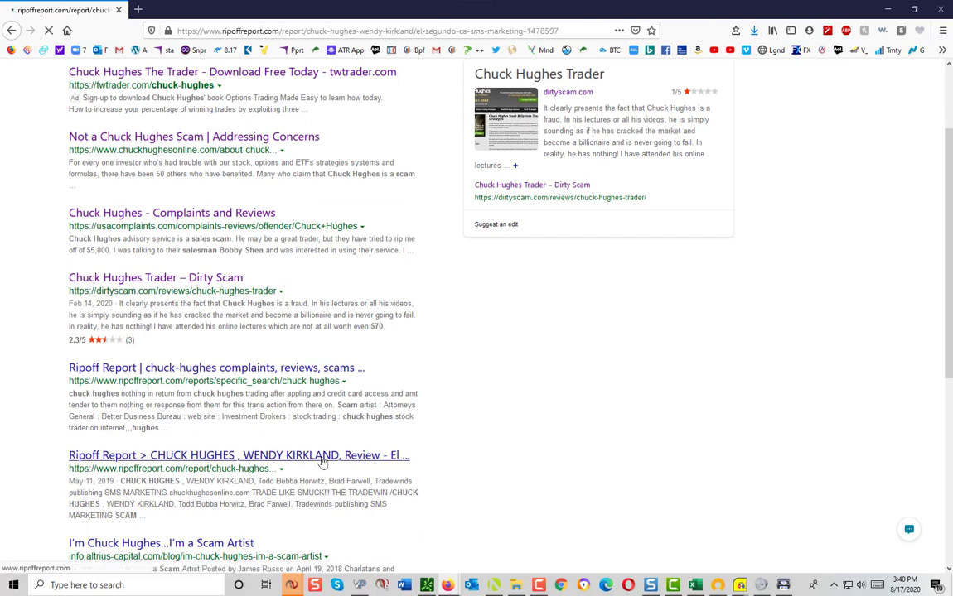
pyautogui.click(239, 454)
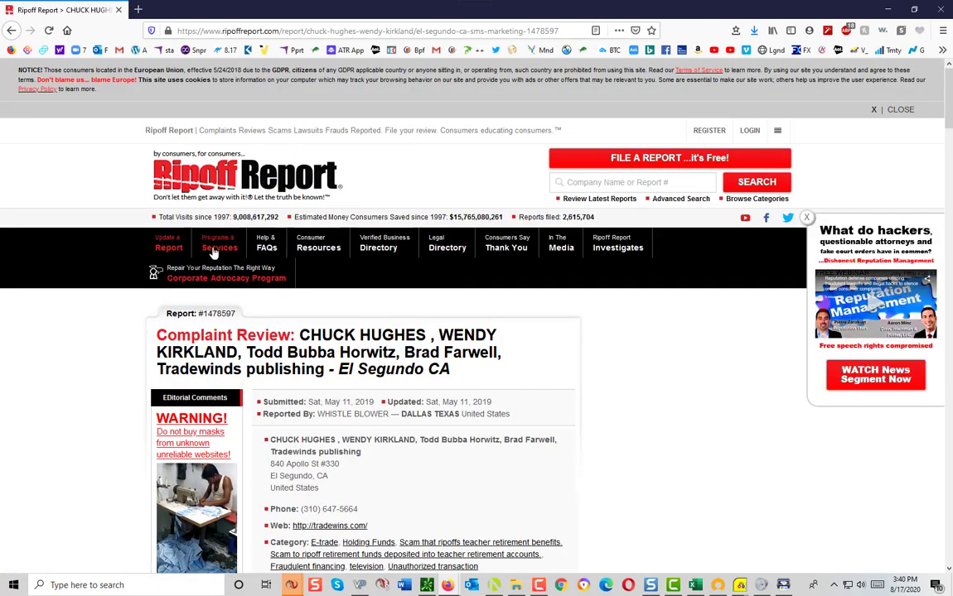
pyautogui.moveTo(106, 354)
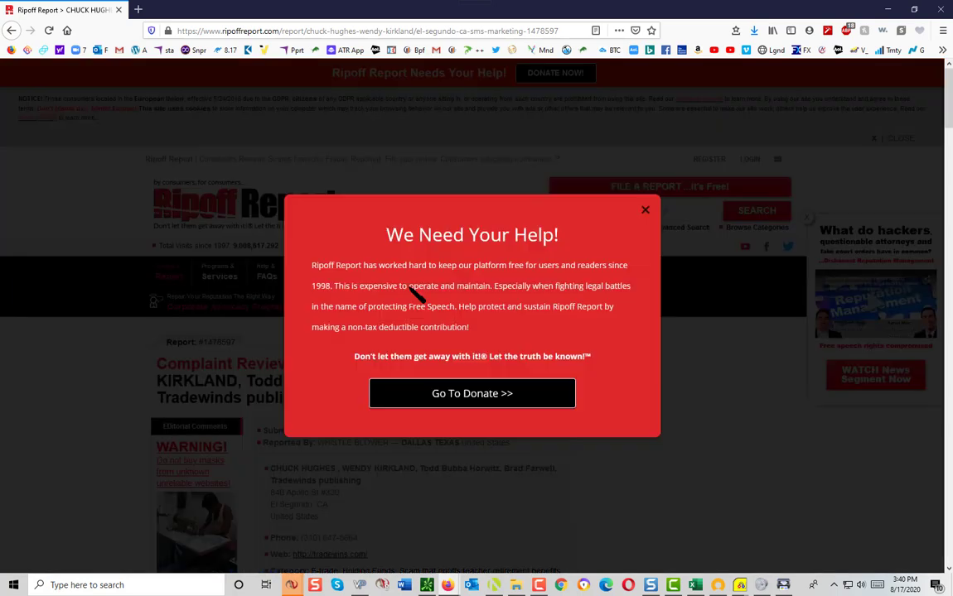
# Step: Dismiss Ripoff Report's donation popup and go back to Bing's results
pyautogui.click(646, 209)
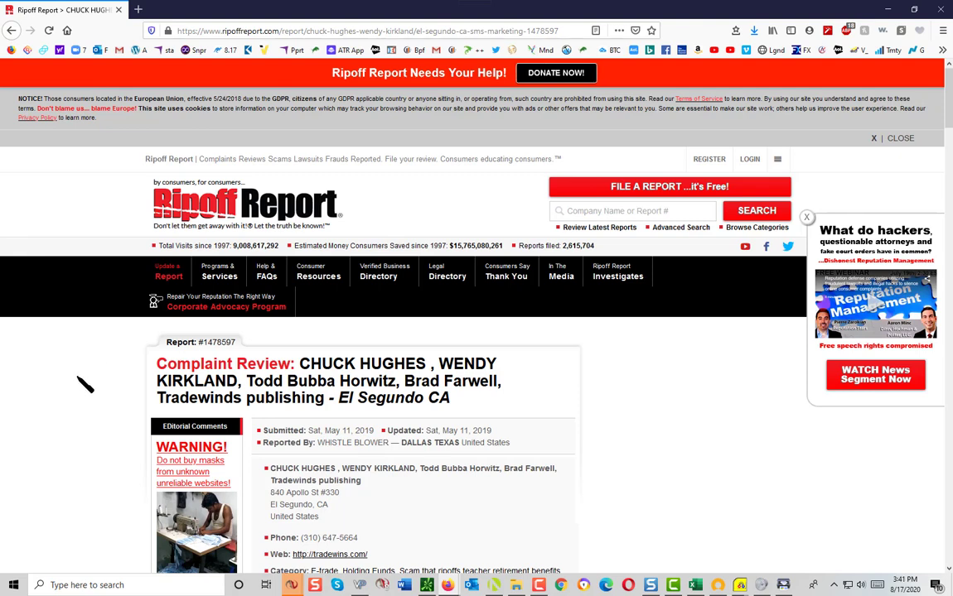
pyautogui.click(12, 29)
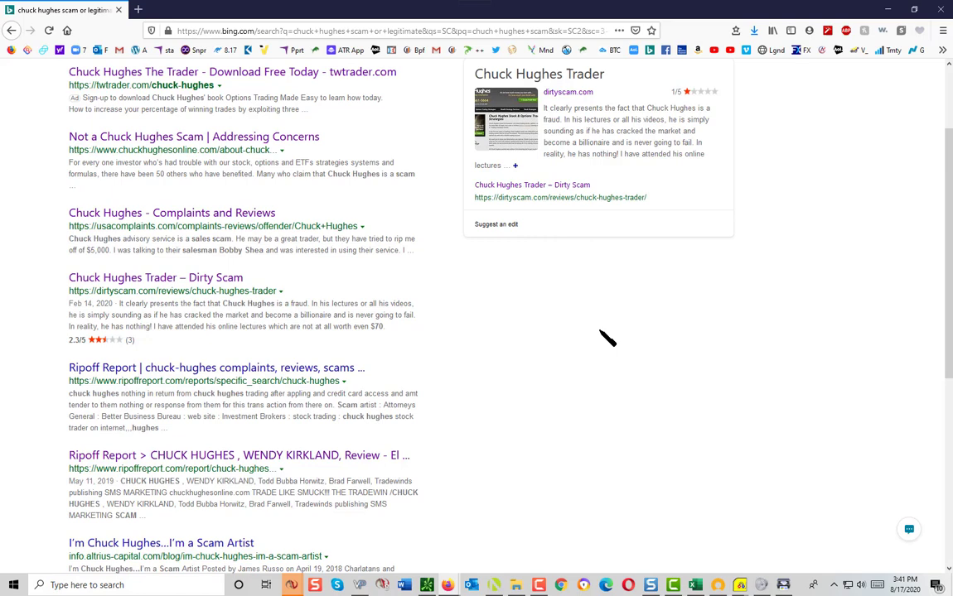
pyautogui.scroll(-3)
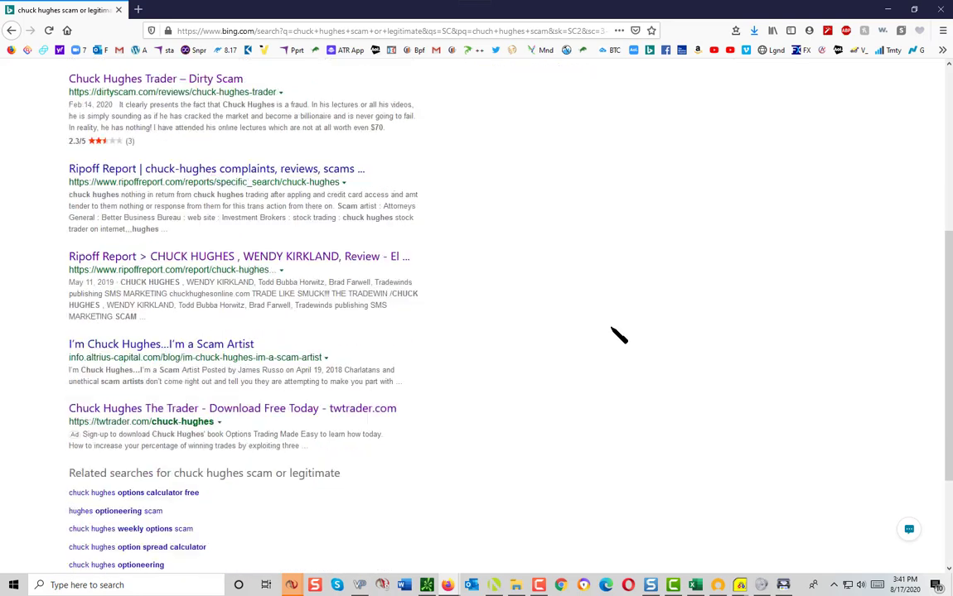
pyautogui.click(160, 343)
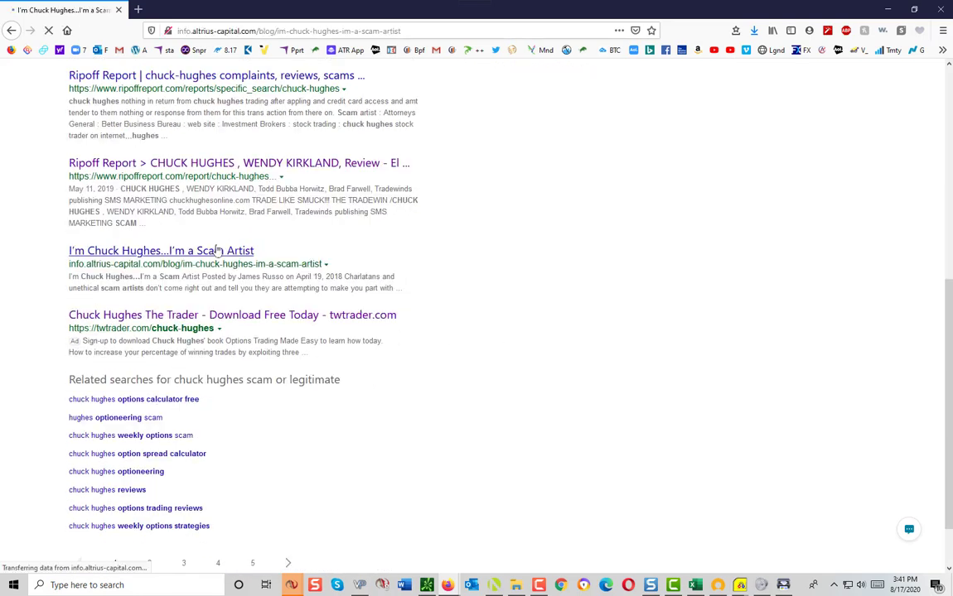
pyautogui.click(161, 250)
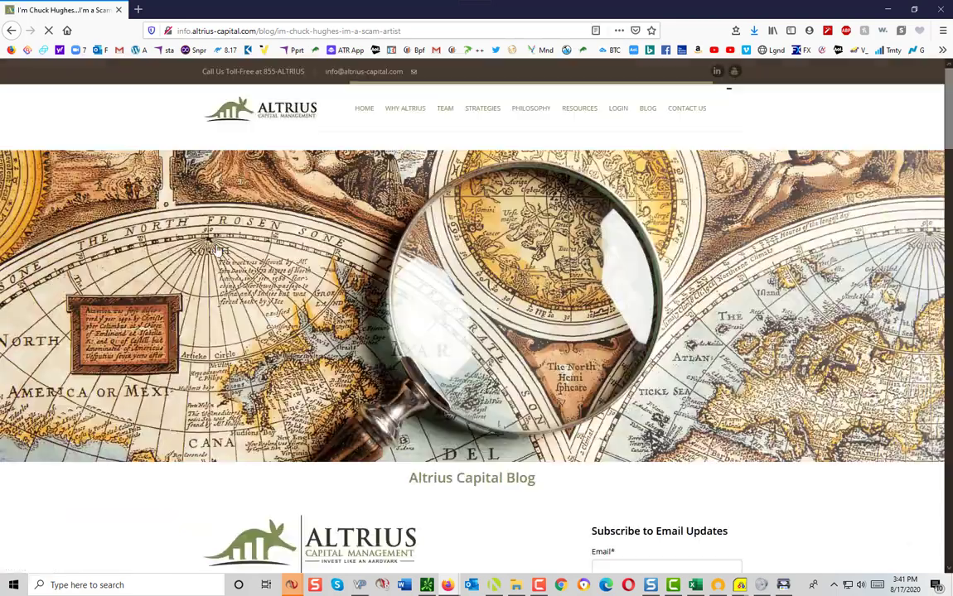
pyautogui.scroll(-3)
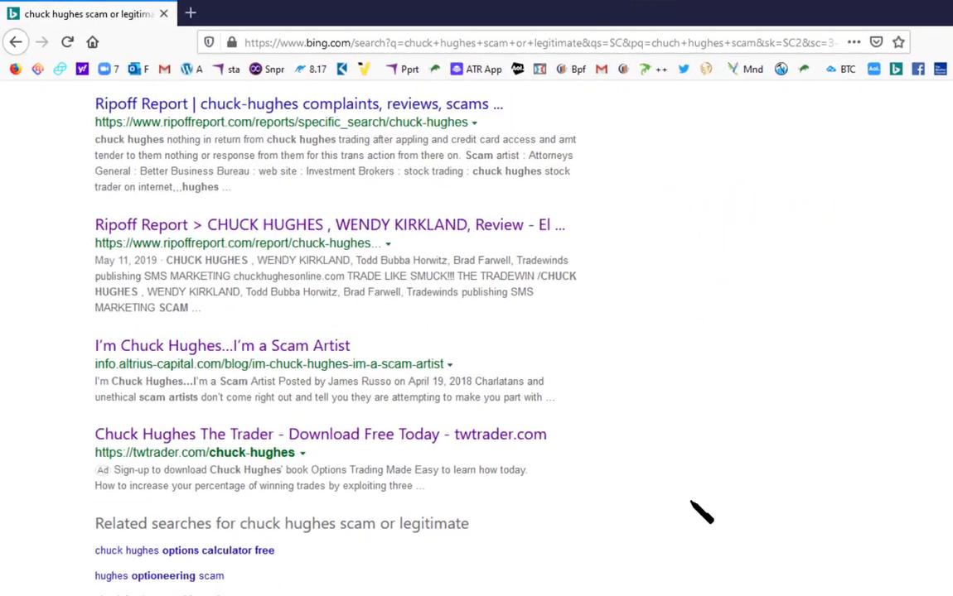
pyautogui.moveTo(599, 439)
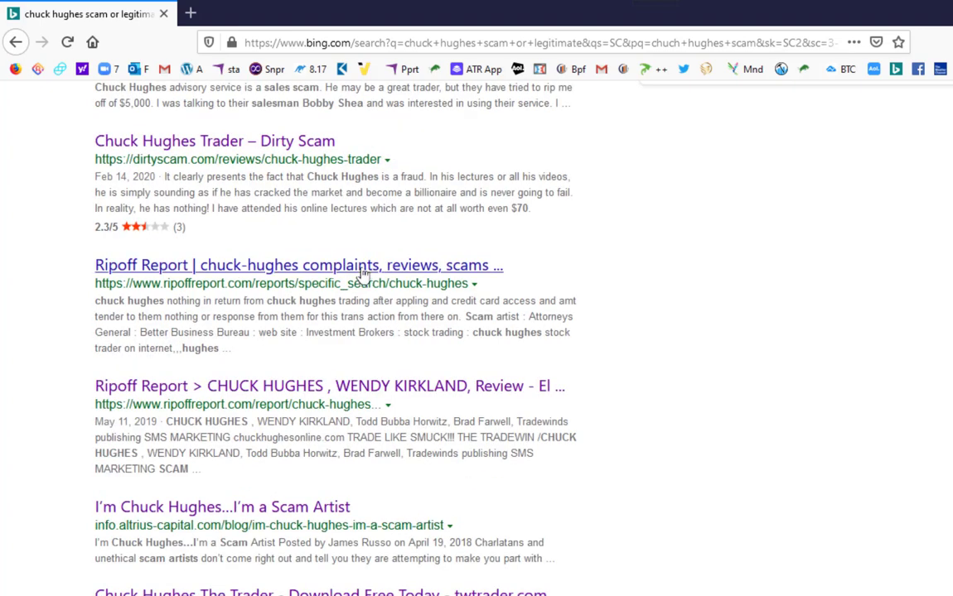
# Step: View Ripoff Report's chuck-hughes search page listing 33 found reports
pyautogui.click(299, 265)
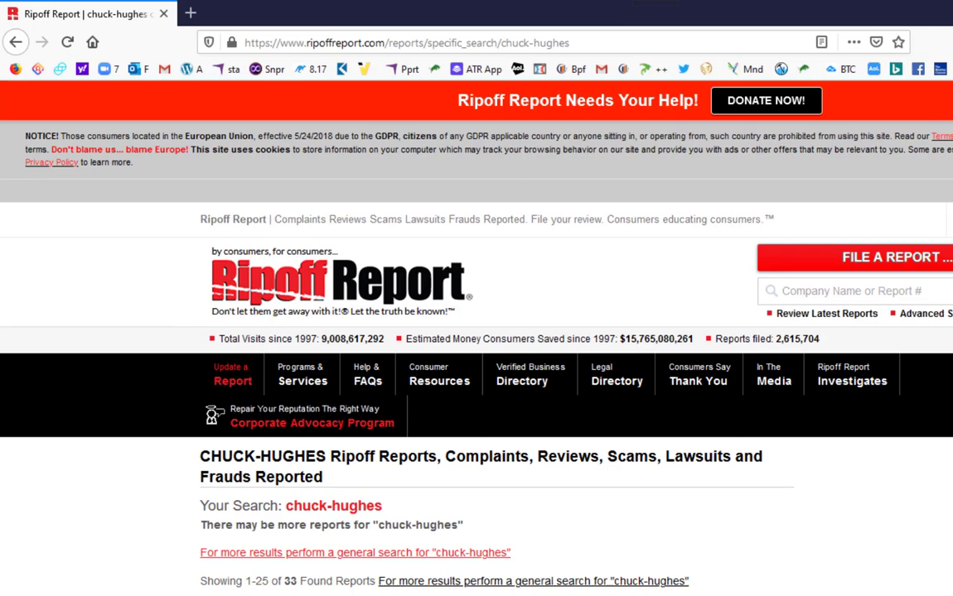
pyautogui.scroll(-3)
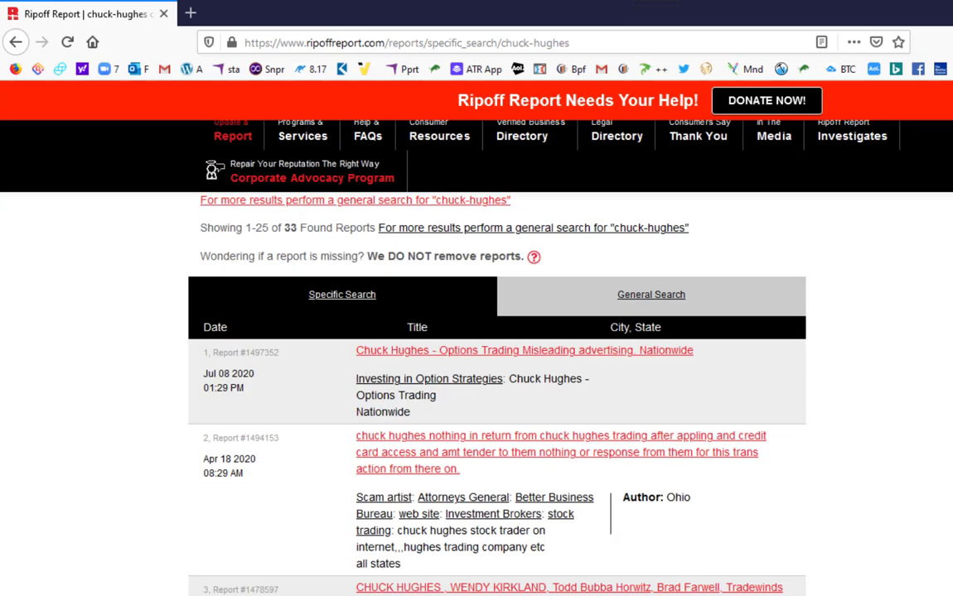